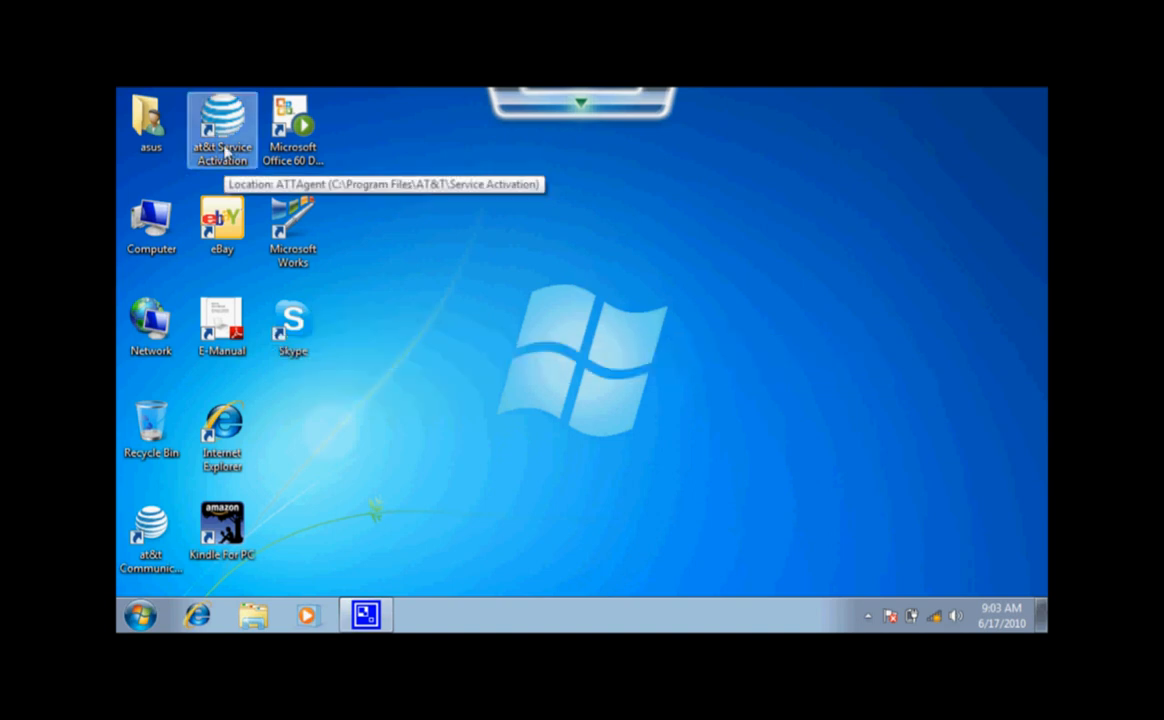
# - Launch AT&T Service Activation from the desktop and move past its Welcome step
pyautogui.doubleClick(220, 130)
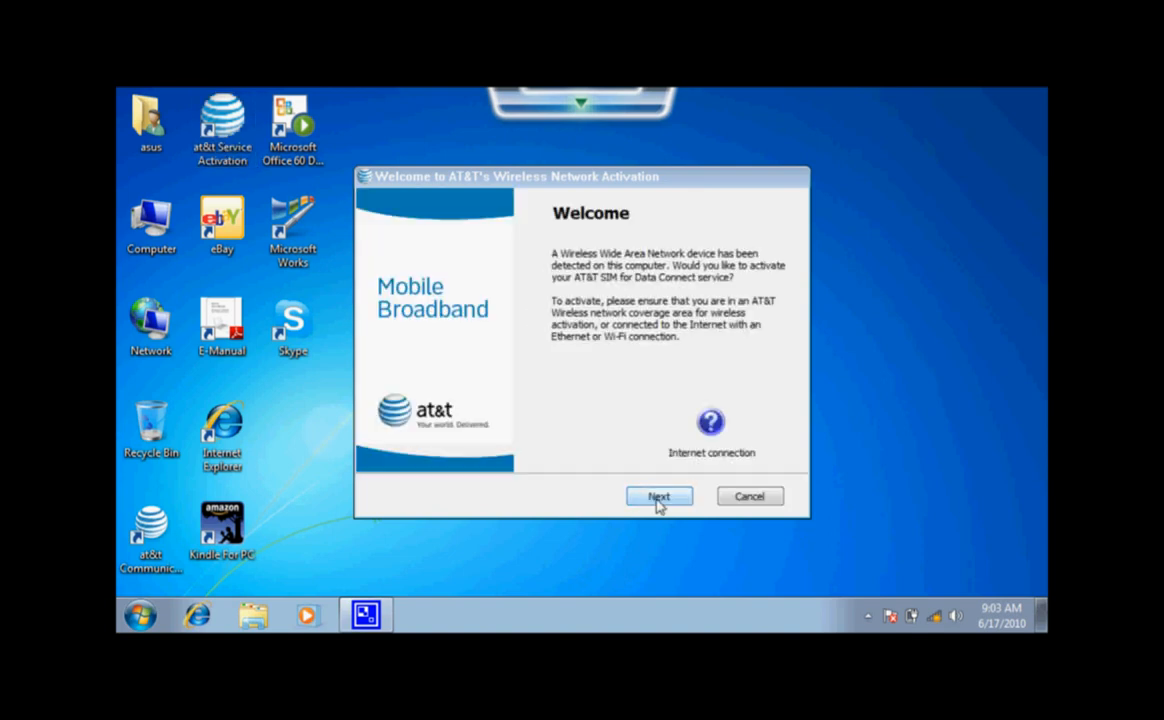
pyautogui.click(660, 496)
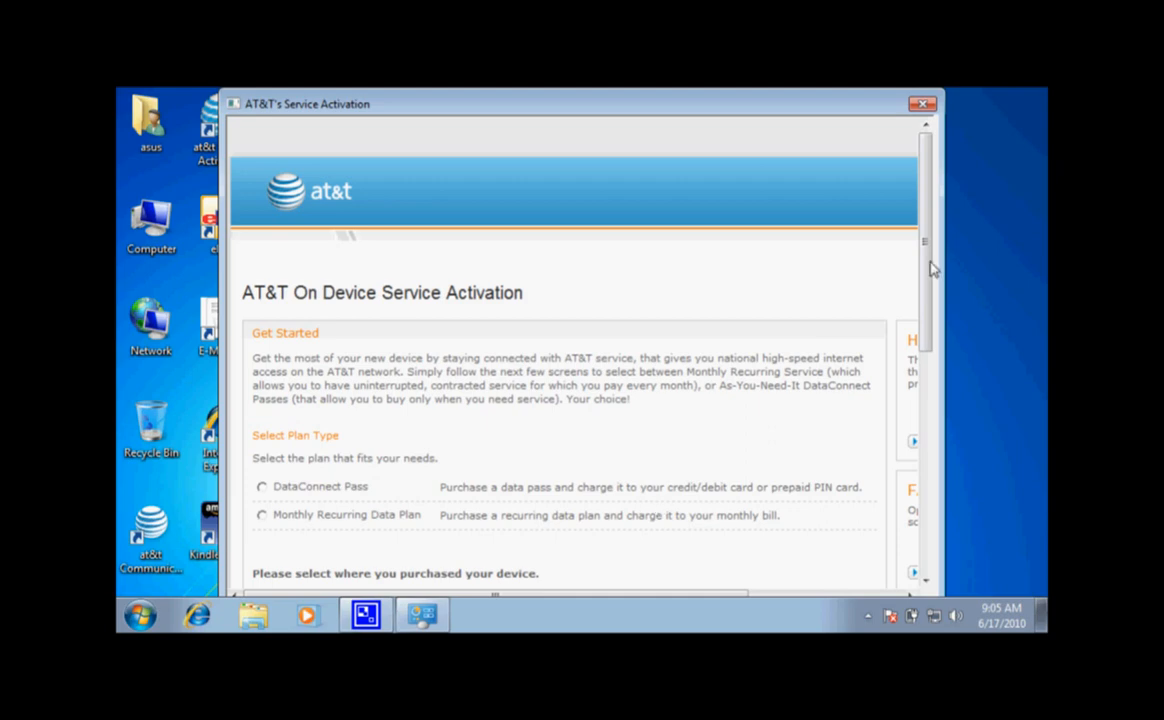
# - Choose the DataConnect Pass plan with Other as purchase place and continue to payment method
pyautogui.scroll(-3)
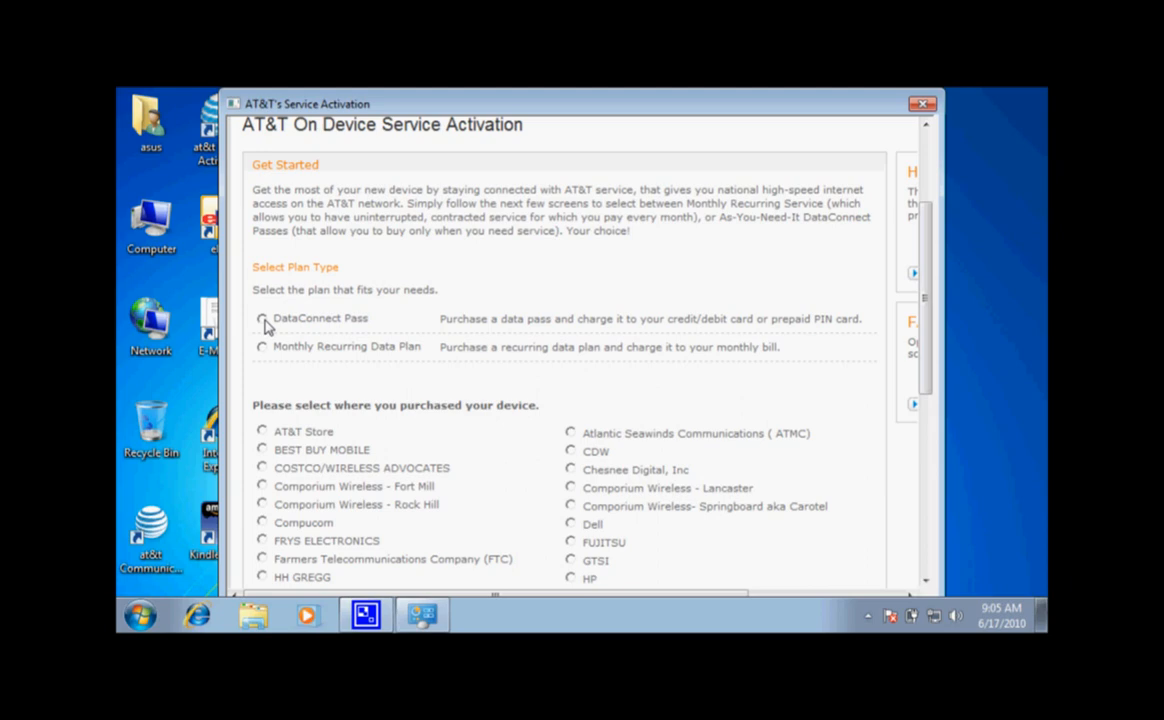
pyautogui.click(262, 318)
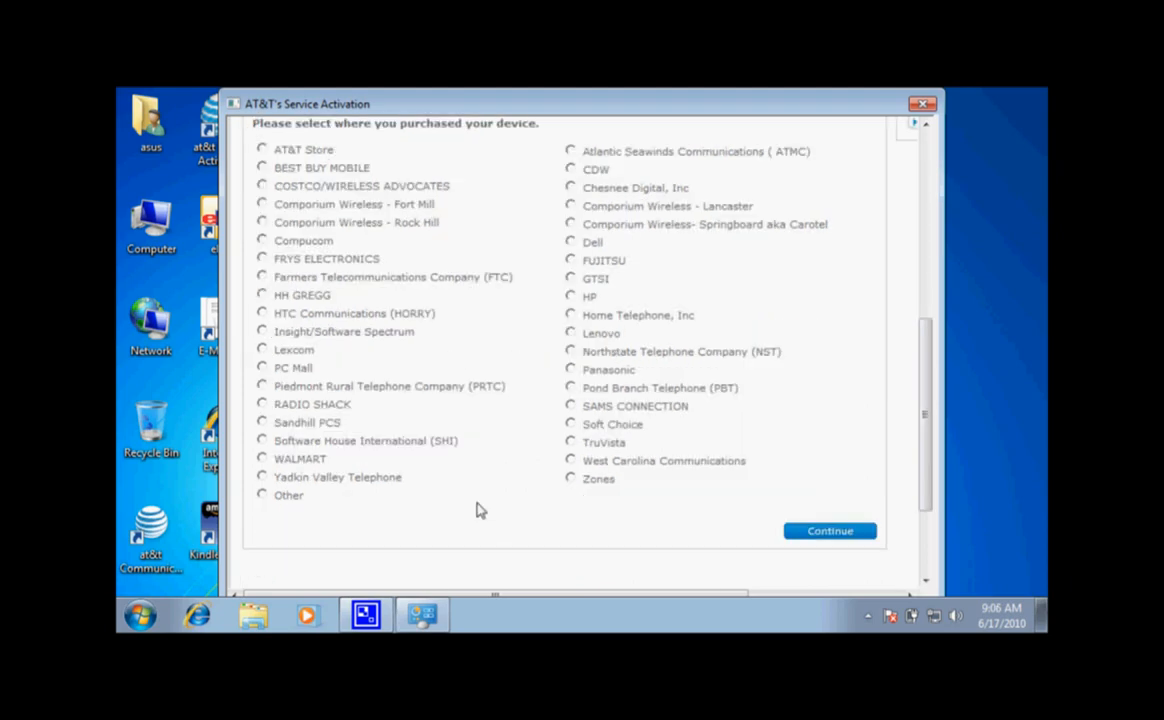
pyautogui.click(262, 494)
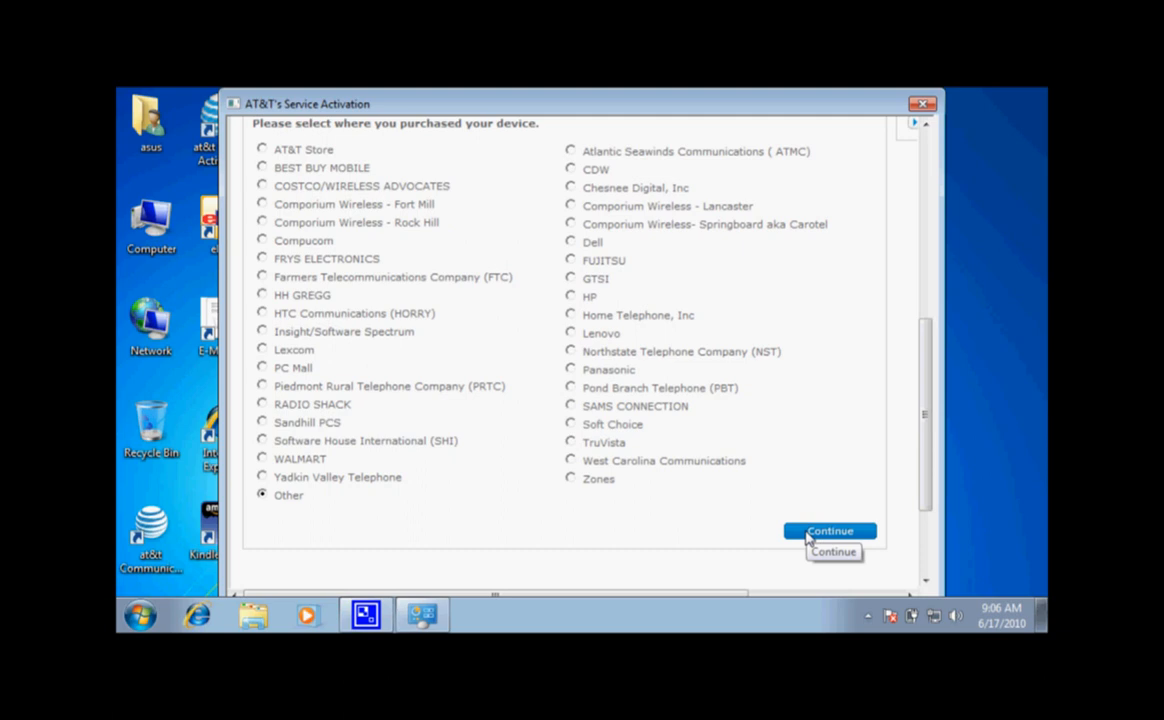
pyautogui.click(828, 532)
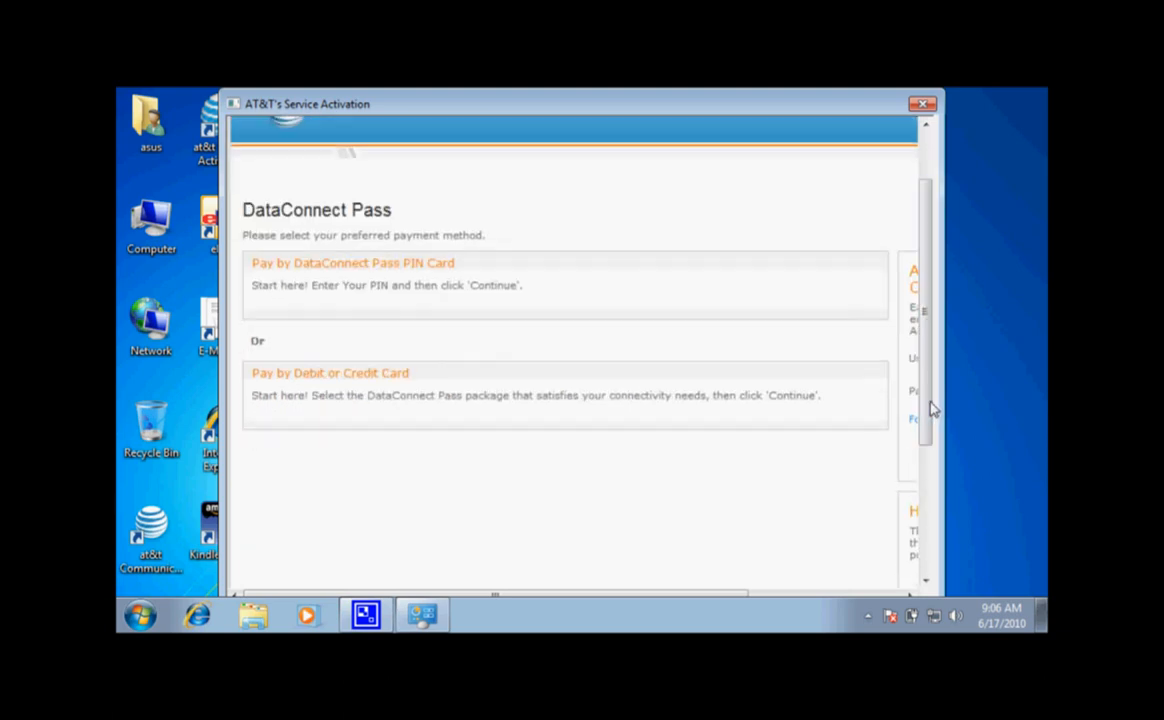
pyautogui.moveTo(300, 388)
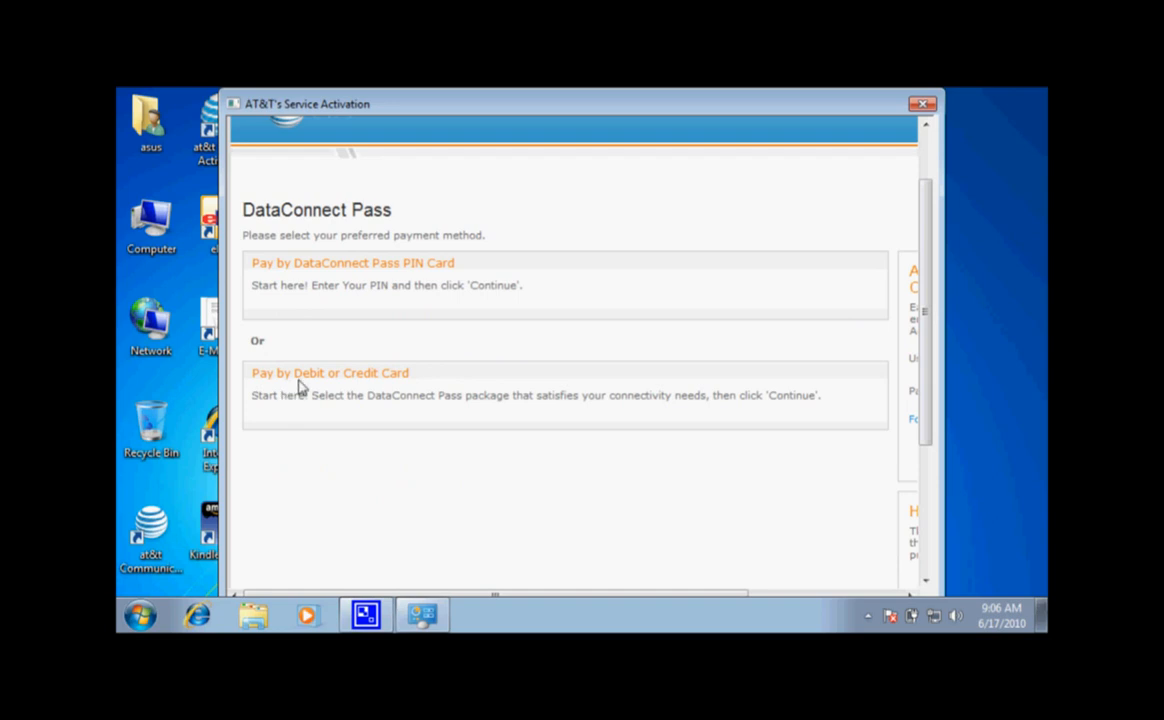
# - Choose to pay by debit or credit card, bringing up the DataConnect Pass package rates
pyautogui.click(328, 374)
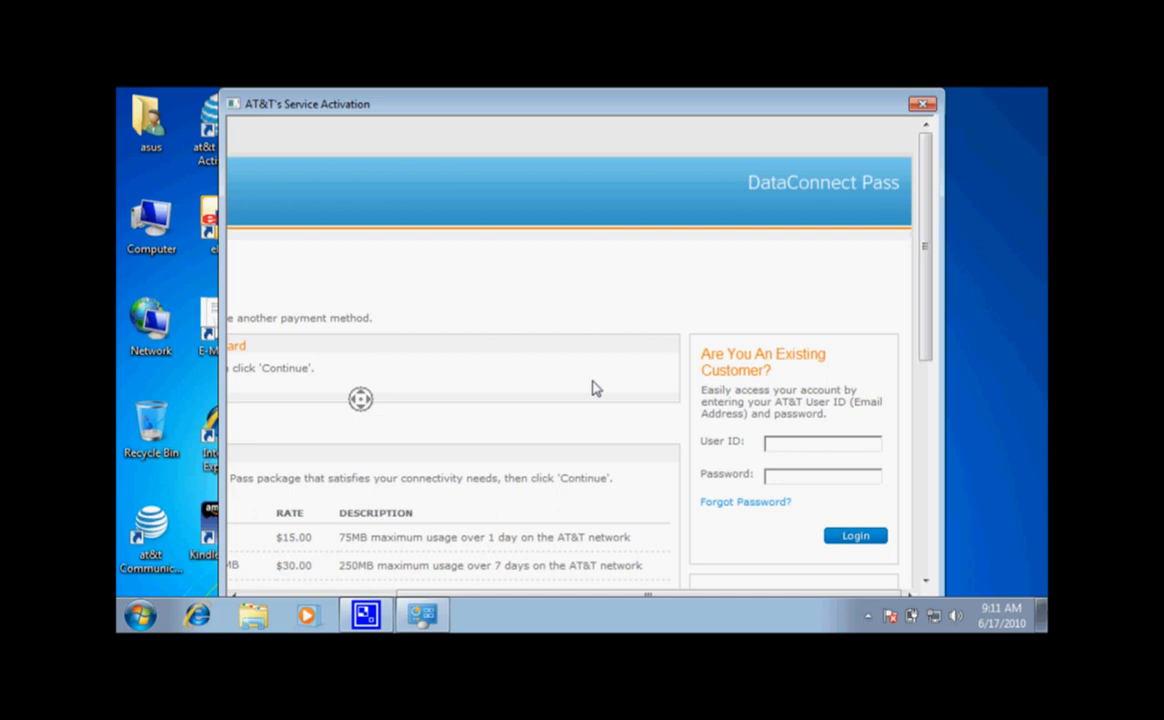
pyautogui.moveTo(748, 374)
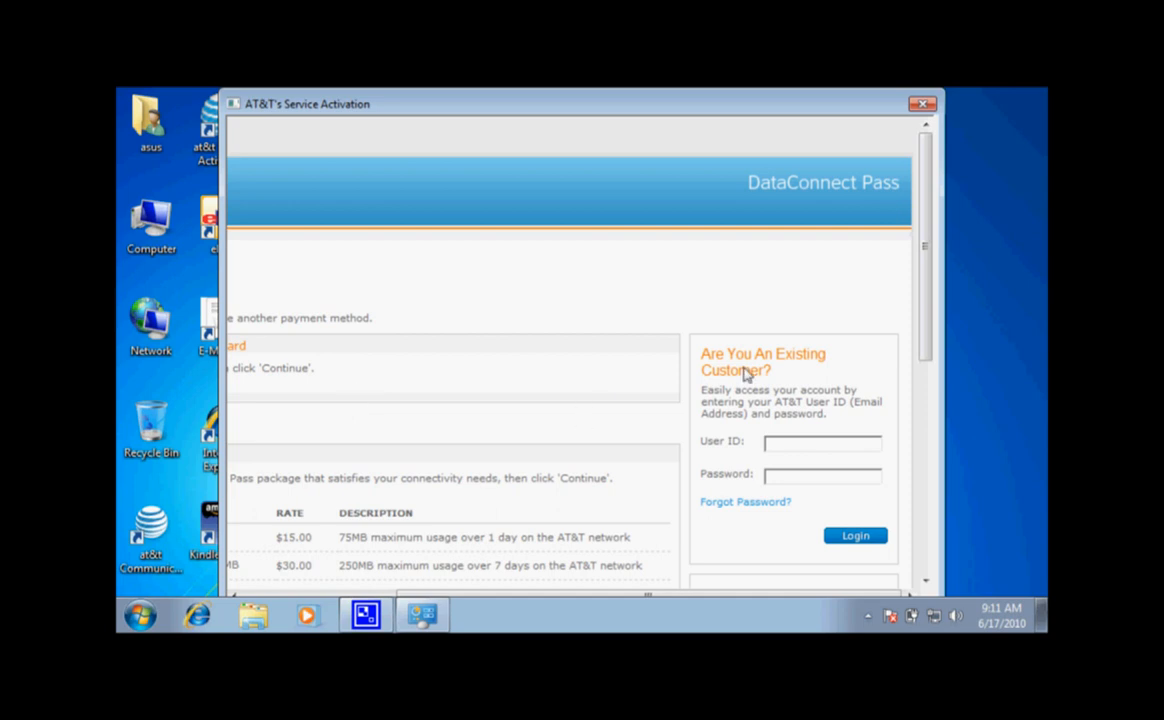
pyautogui.moveTo(800, 418)
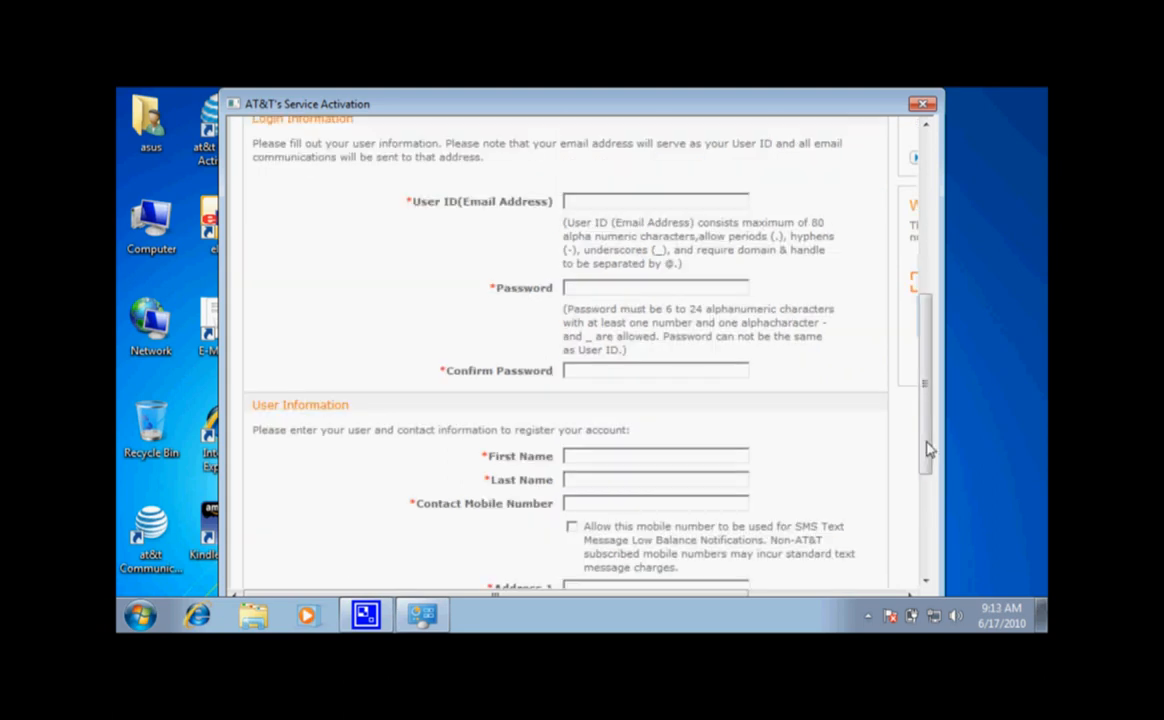
# - Scroll through the registration form toward the $15.00 DataConnect Day Pass payment page
pyautogui.scroll(-3)
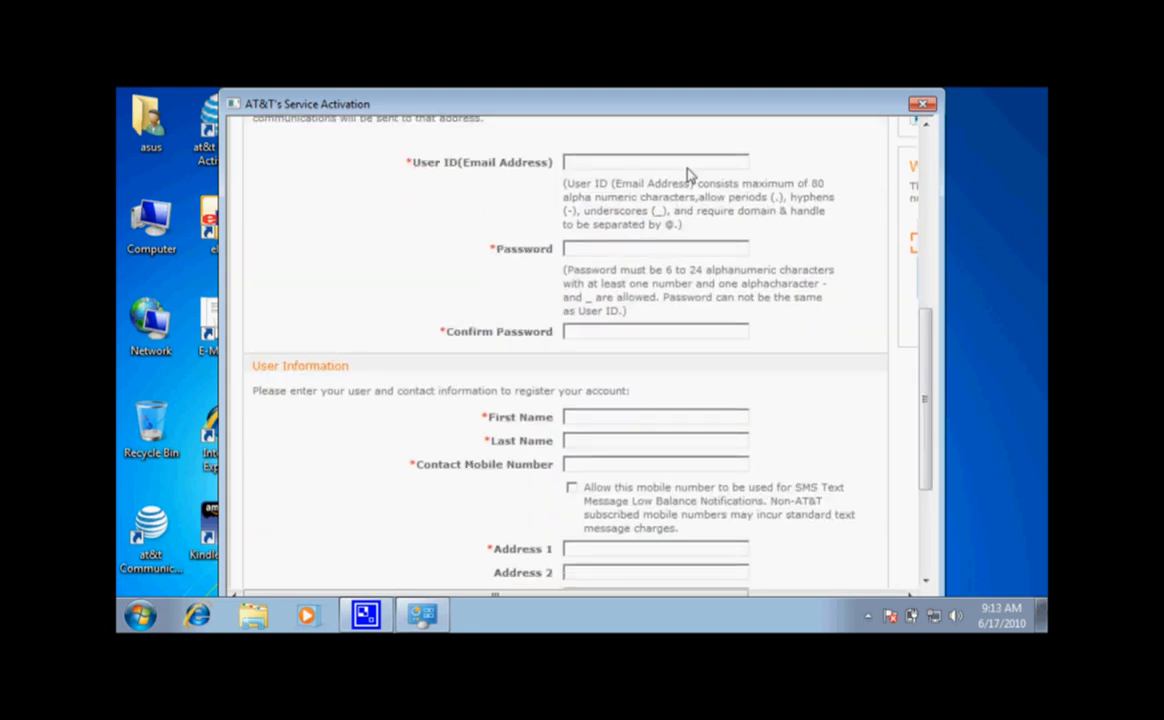
pyautogui.scroll(-3)
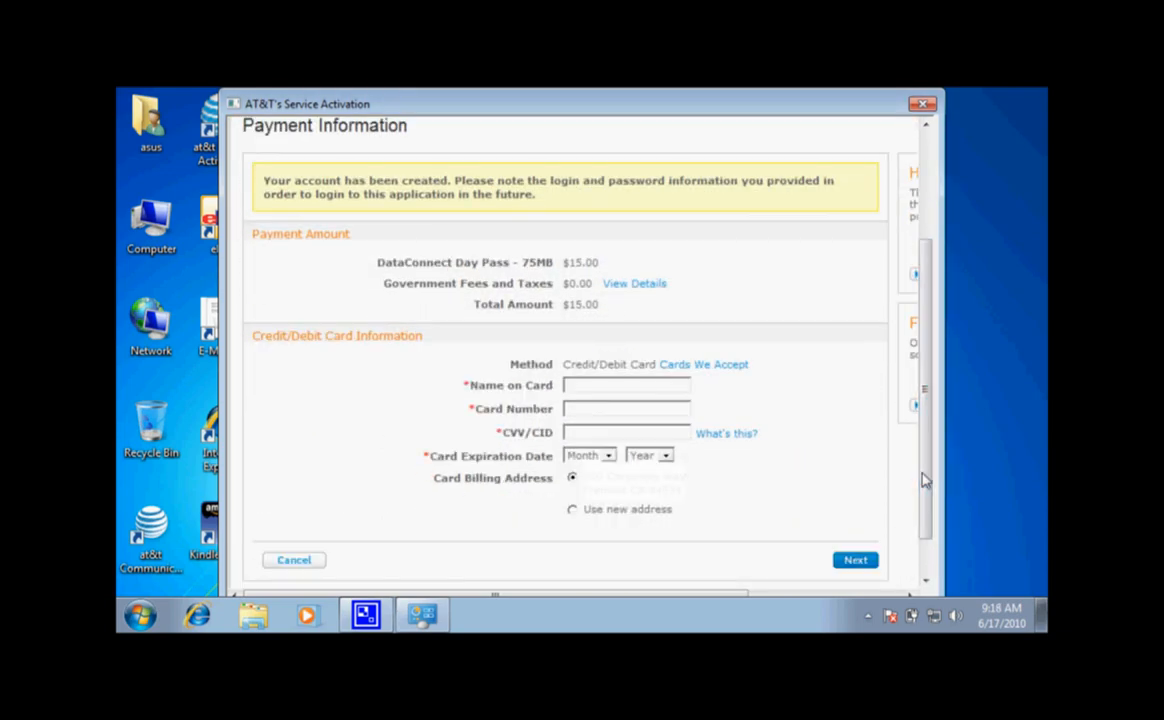
# - Enter 'John Smith' as the name on card and submit the card details for review
pyautogui.click(624, 384)
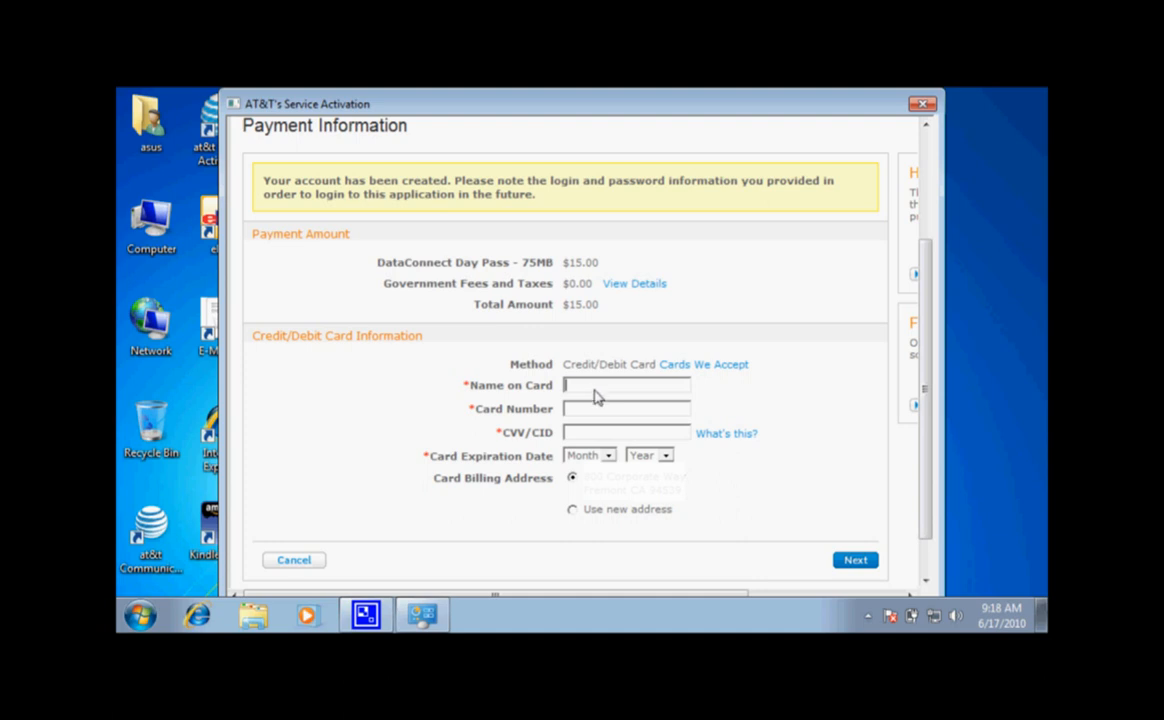
pyautogui.write('John Smith')
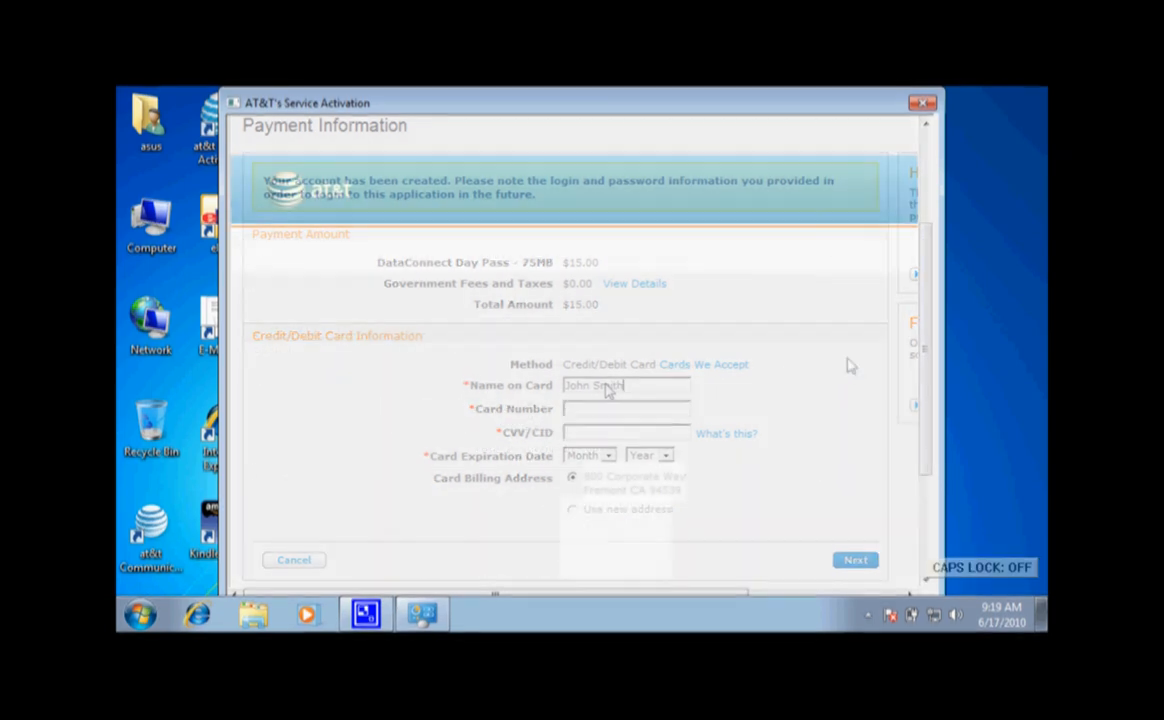
pyautogui.click(856, 560)
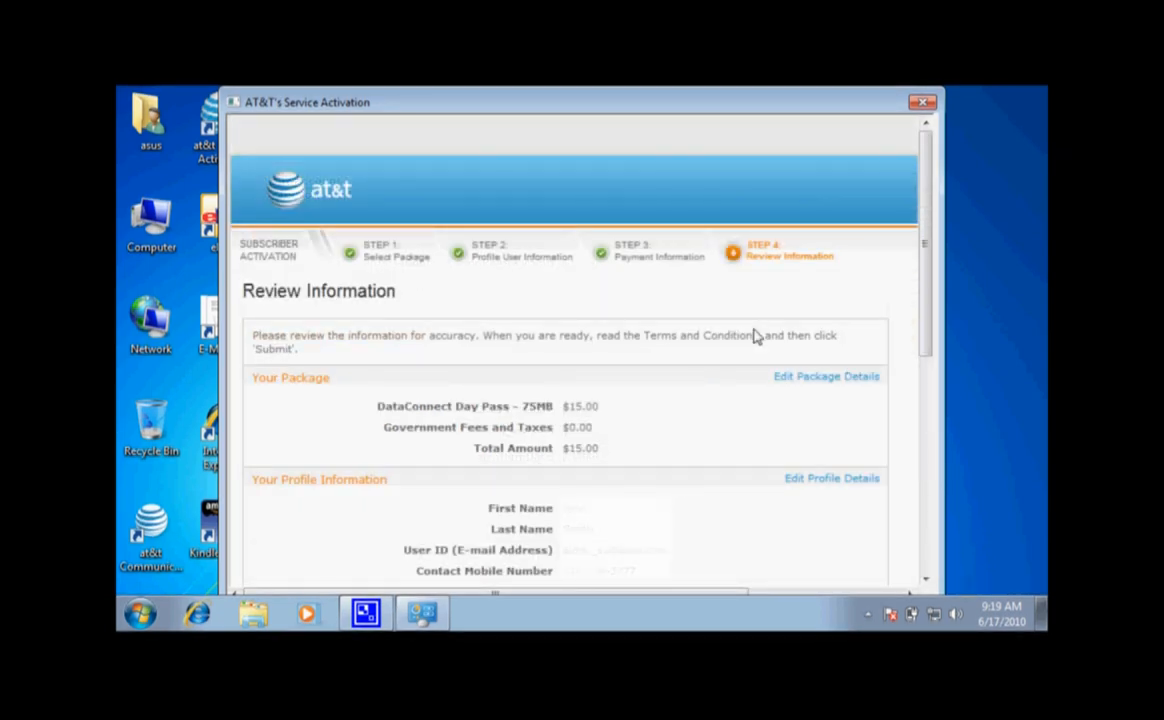
# - Review the order information and submit it to complete wireless network activation
pyautogui.scroll(-3)
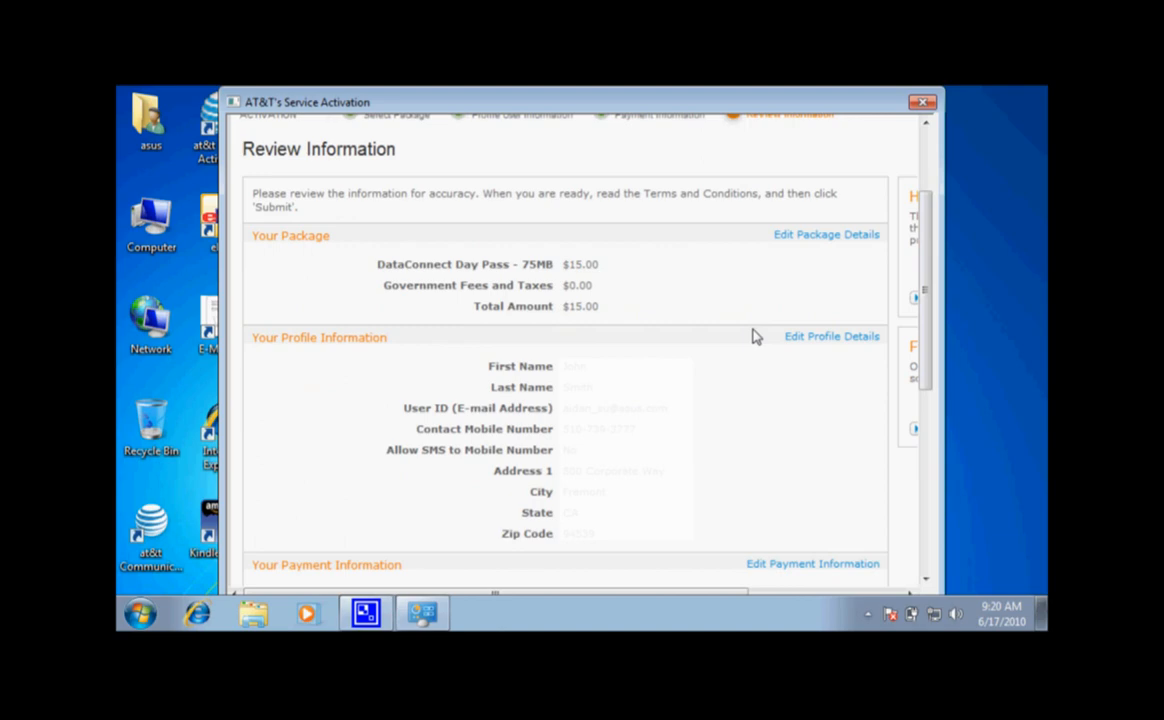
pyautogui.scroll(-3)
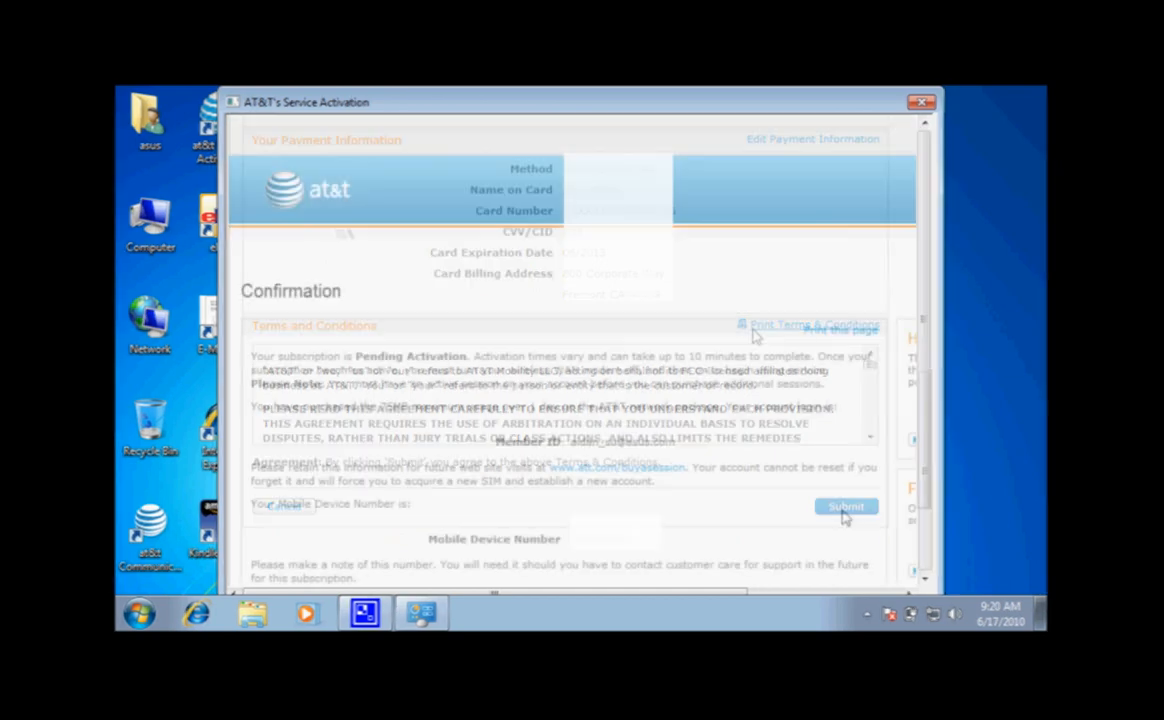
pyautogui.click(844, 506)
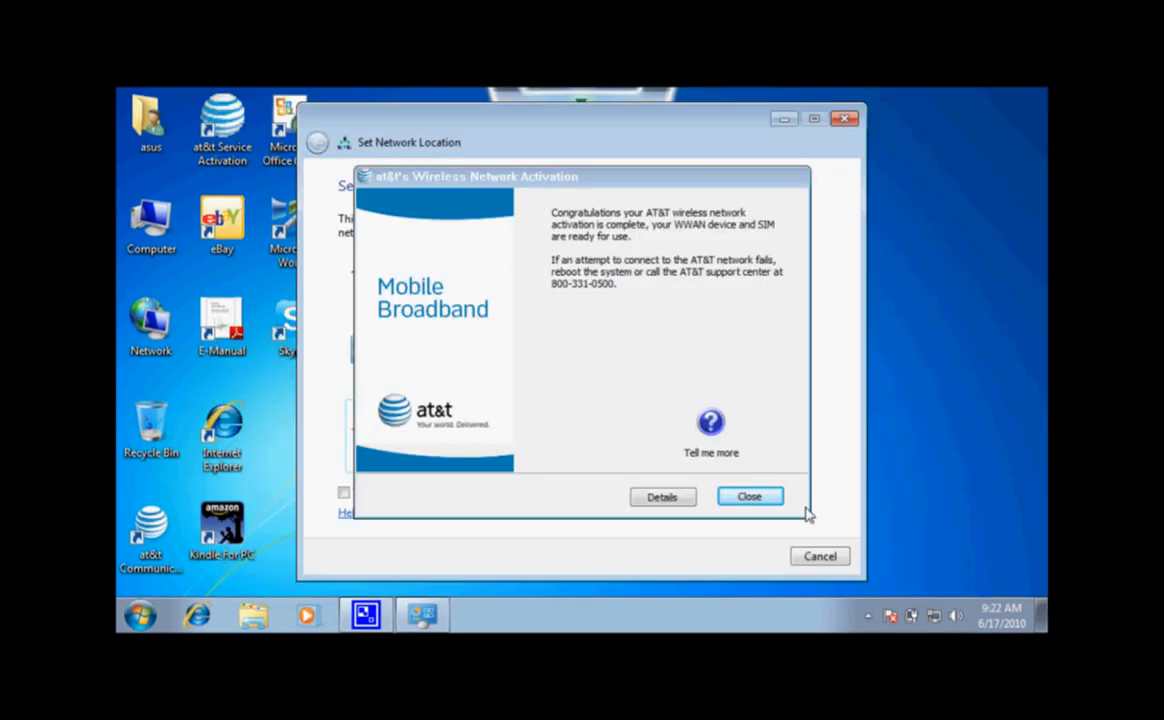
# - Dismiss the activation-complete message, returning to the Windows desktop
pyautogui.click(748, 496)
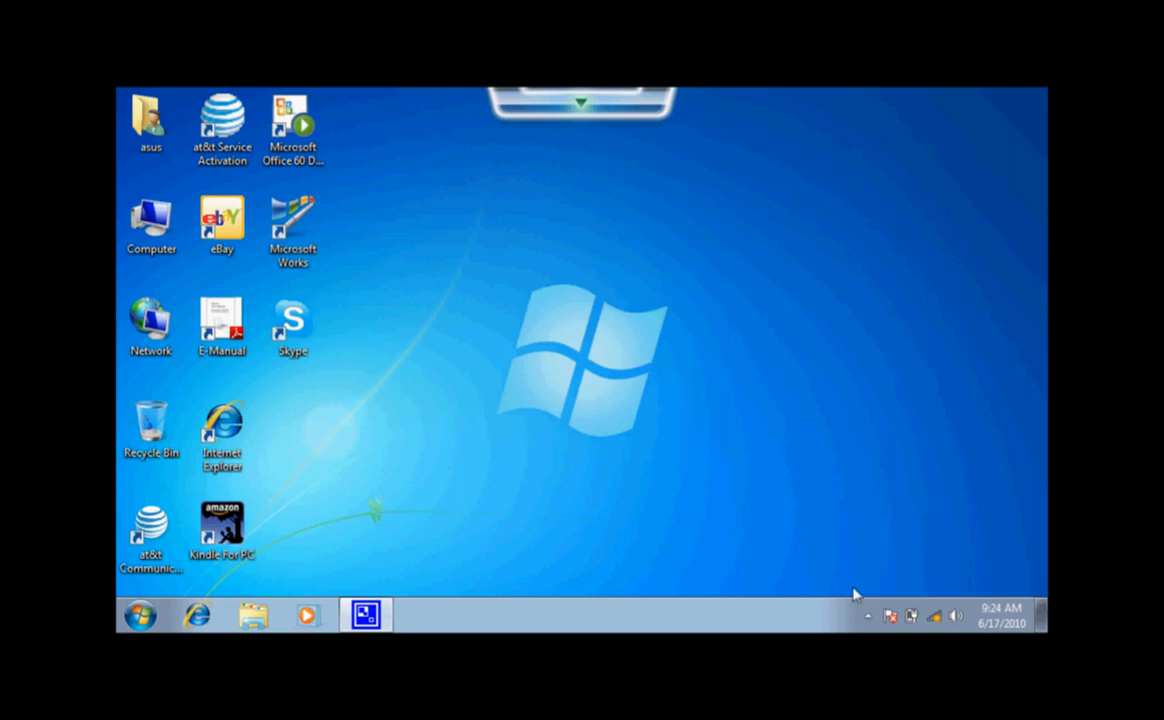
# - Launch AT&T Communication Manager and bring up its full window from the tray status
pyautogui.click(152, 524)
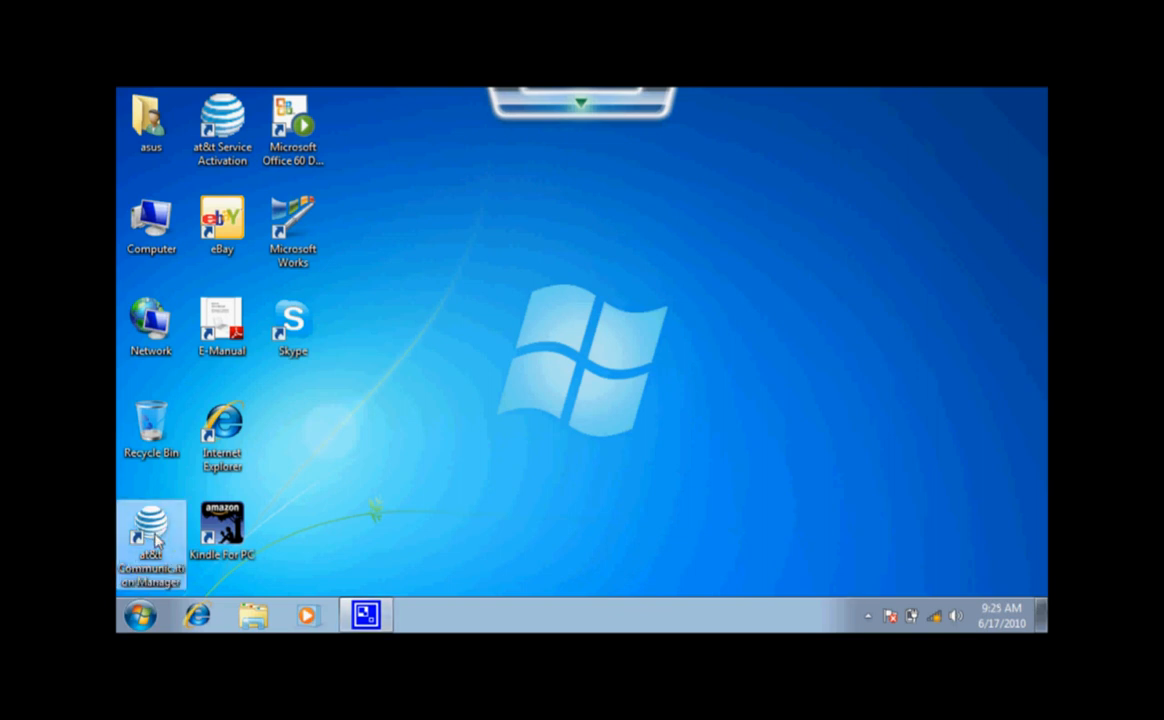
pyautogui.doubleClick(150, 524)
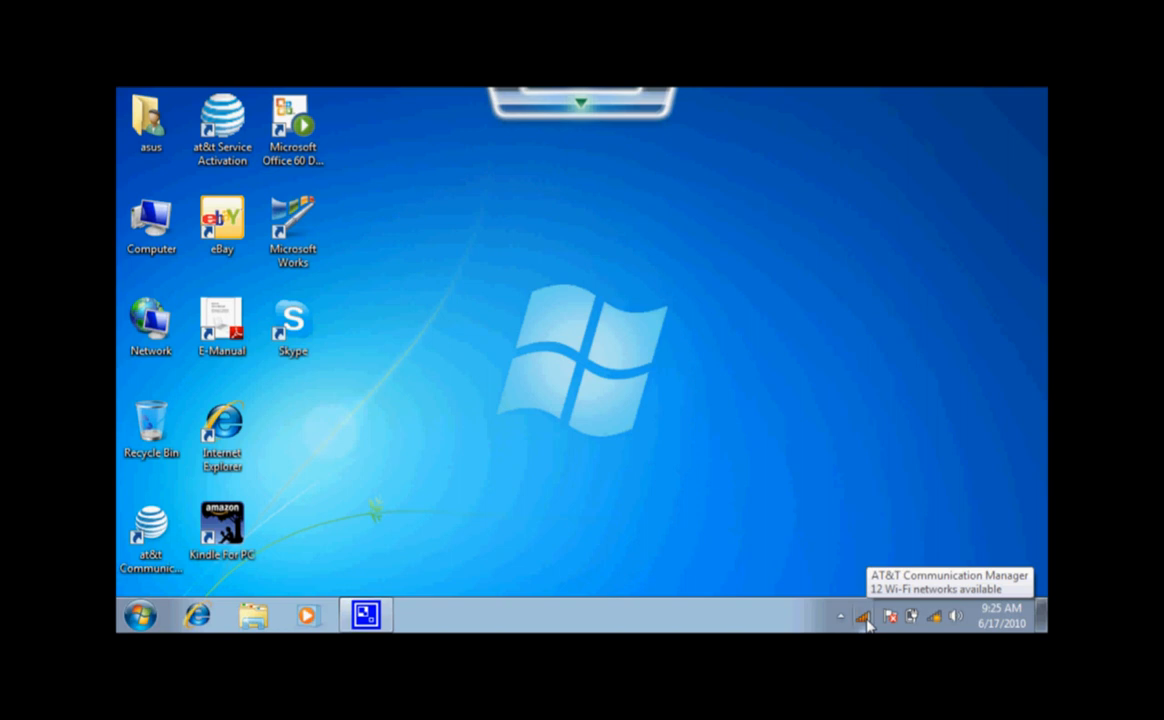
pyautogui.click(864, 616)
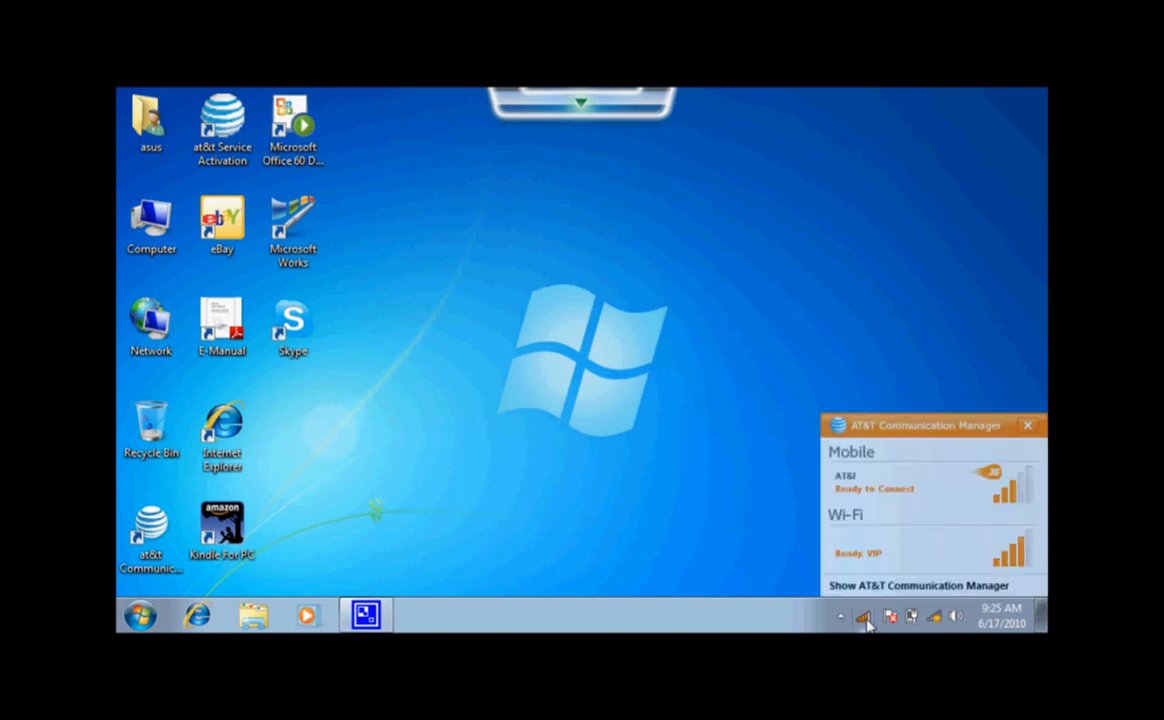
pyautogui.click(920, 584)
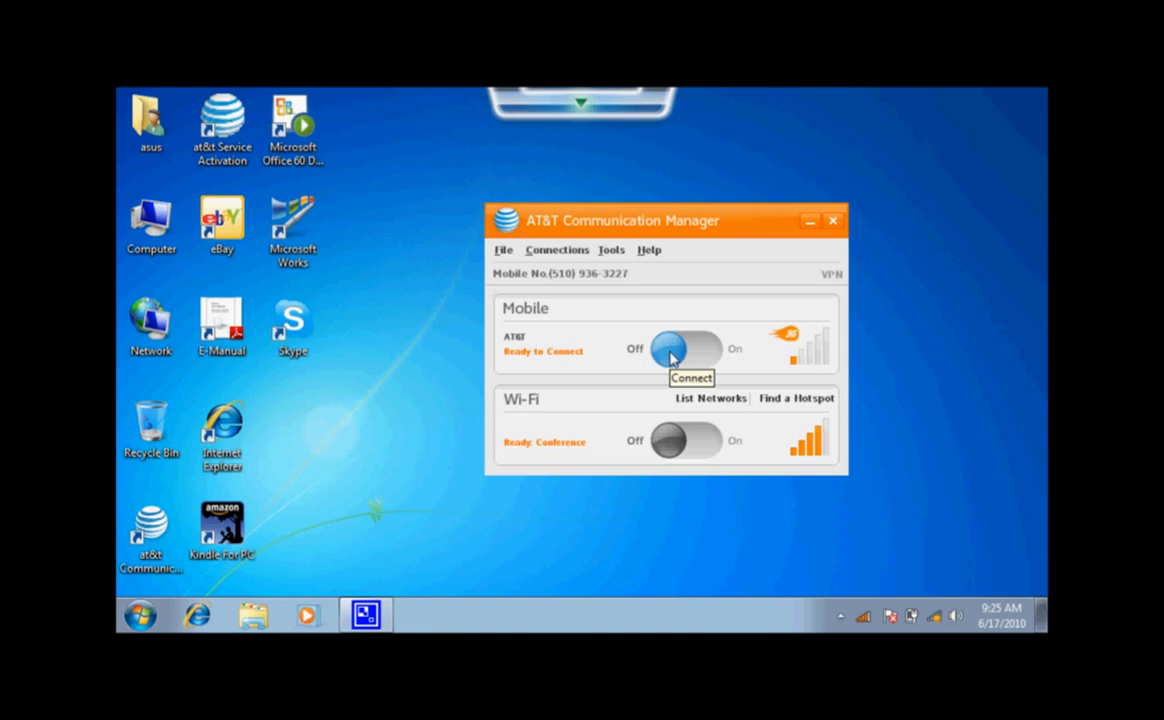
# - Switch the mobile connection on to Connected and launch Internet Explorer to test it
pyautogui.click(688, 348)
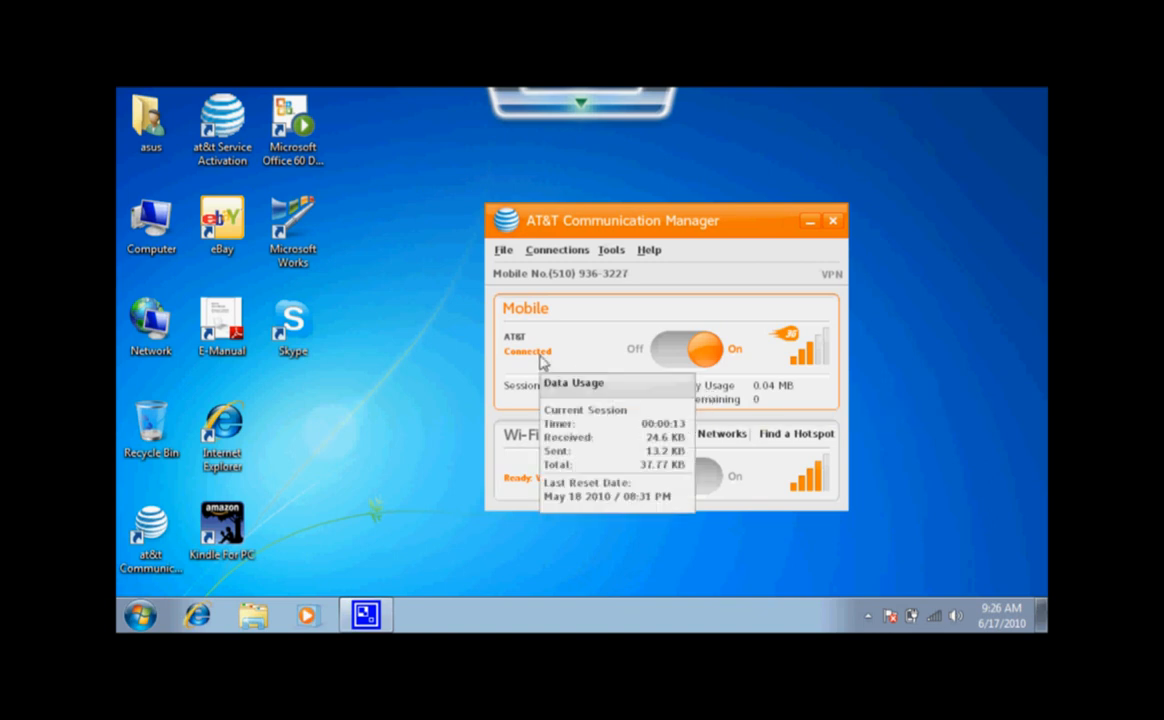
pyautogui.moveTo(758, 356)
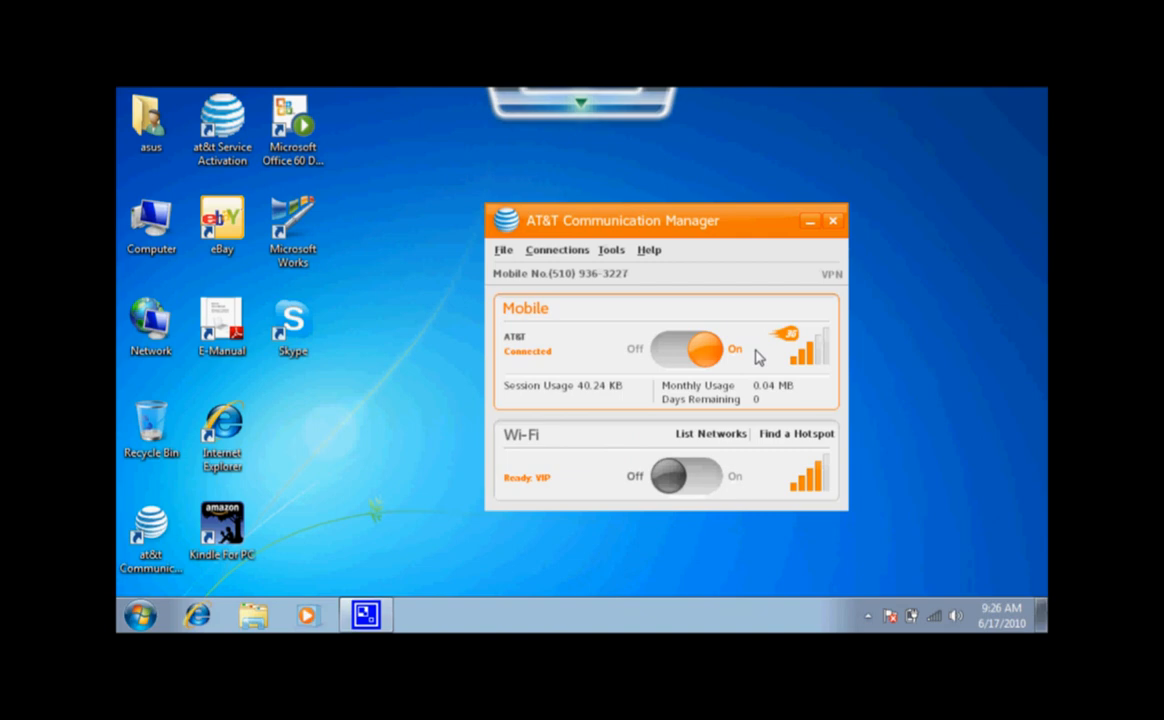
pyautogui.click(196, 616)
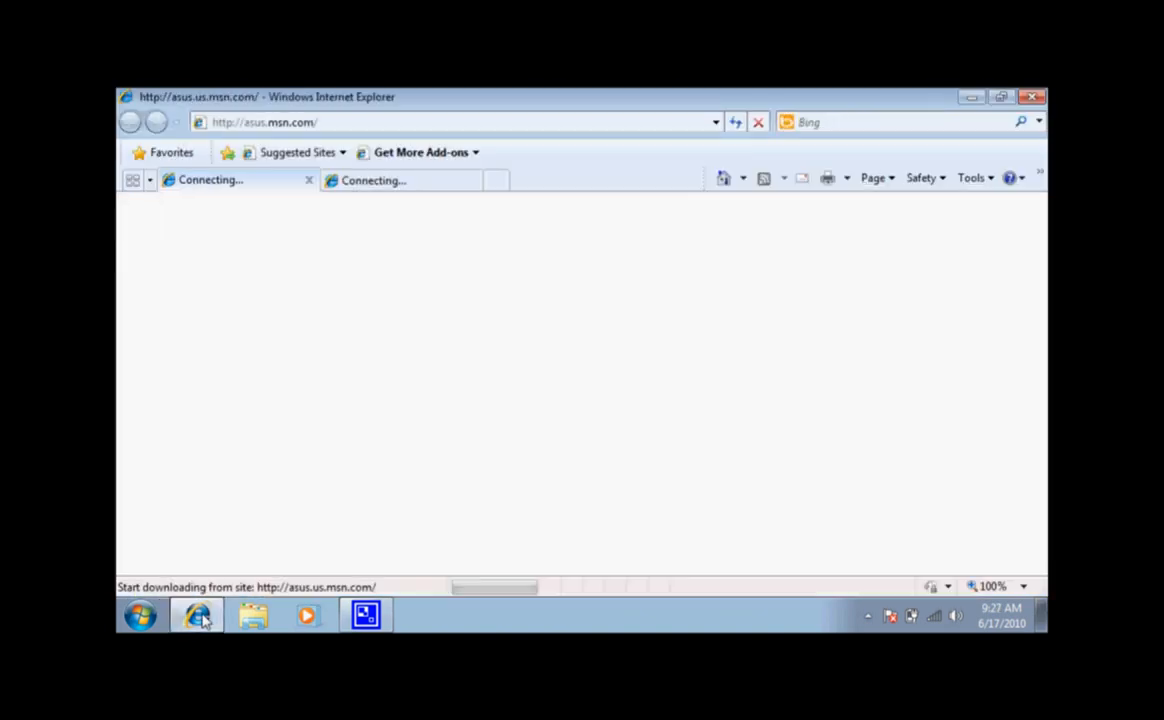